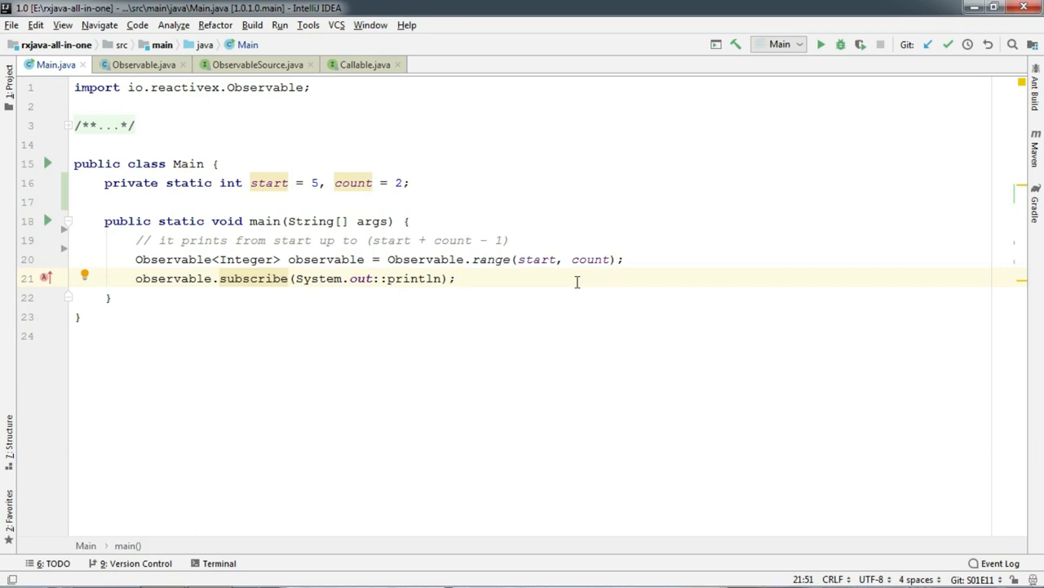
Step: Duplicate the subscribe line and give each subscriber a lambda printing "Observer 1: " or "Observer 2: " plus the item
left_click(466, 277)
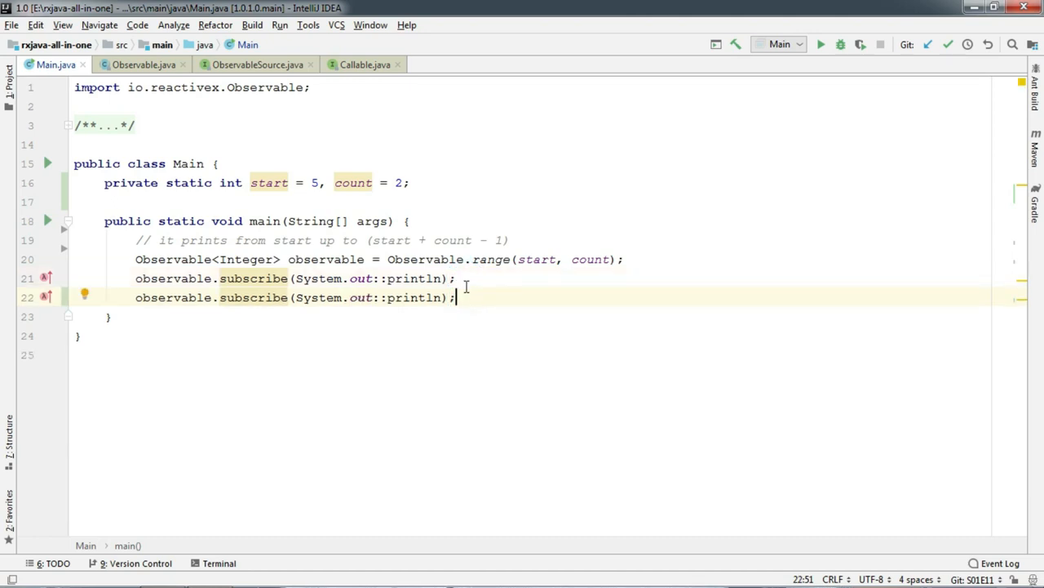
left_click(301, 278)
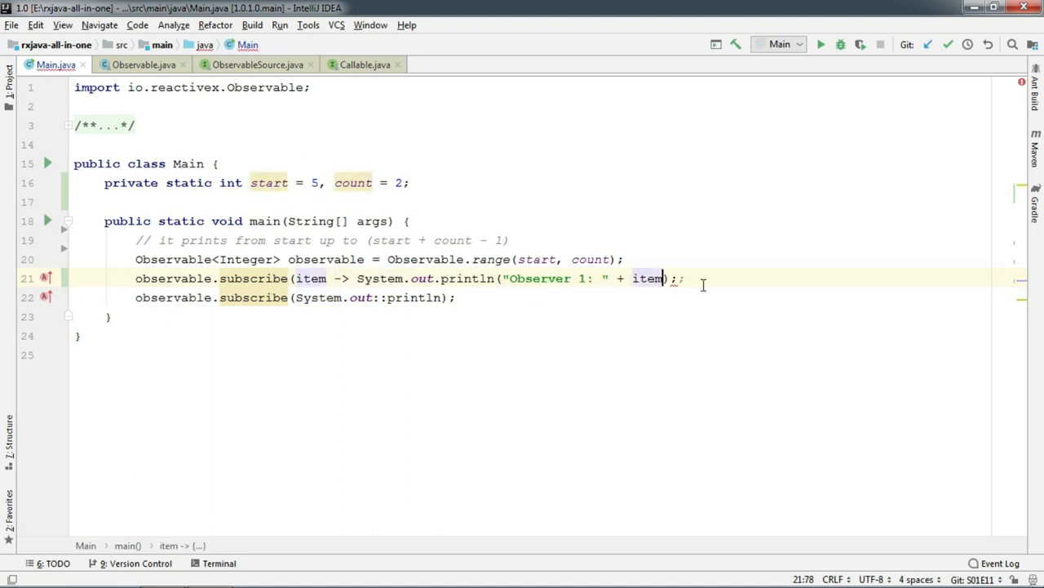
key("BackSpace")
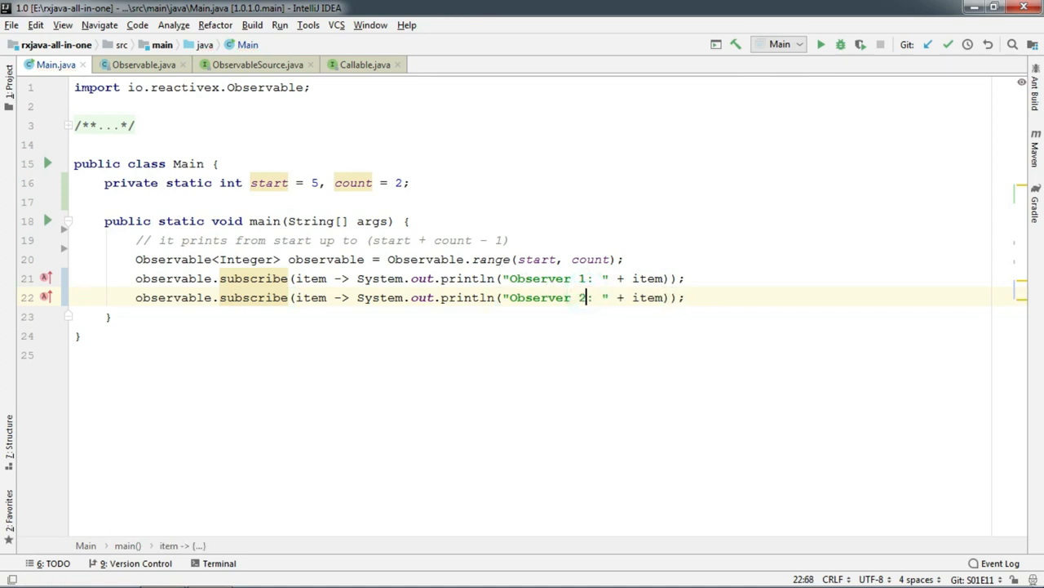
Step: Insert count = 3; on a new line between the two subscriptions
left_click(712, 278)
type("count")
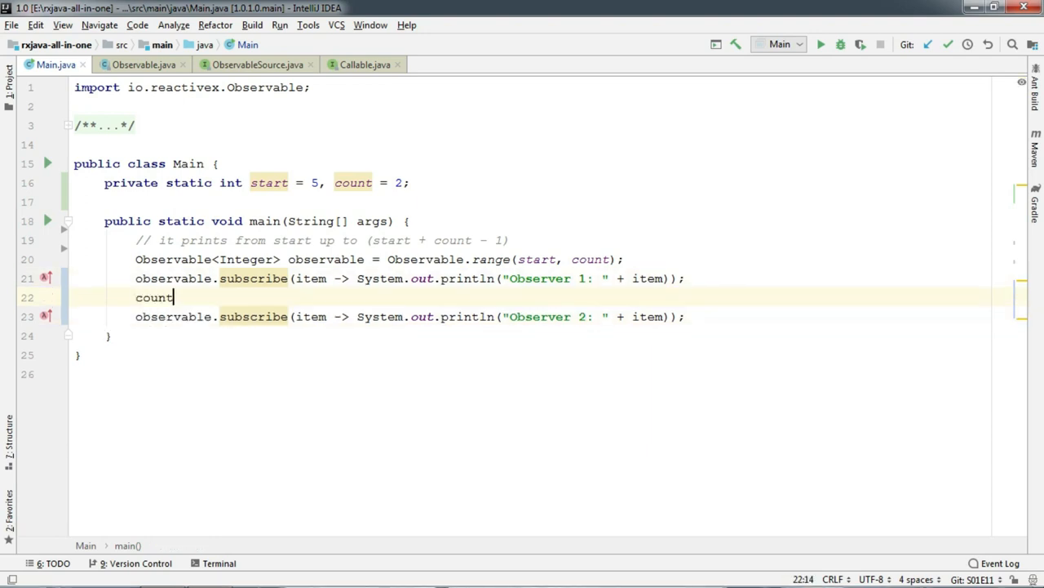
type("=")
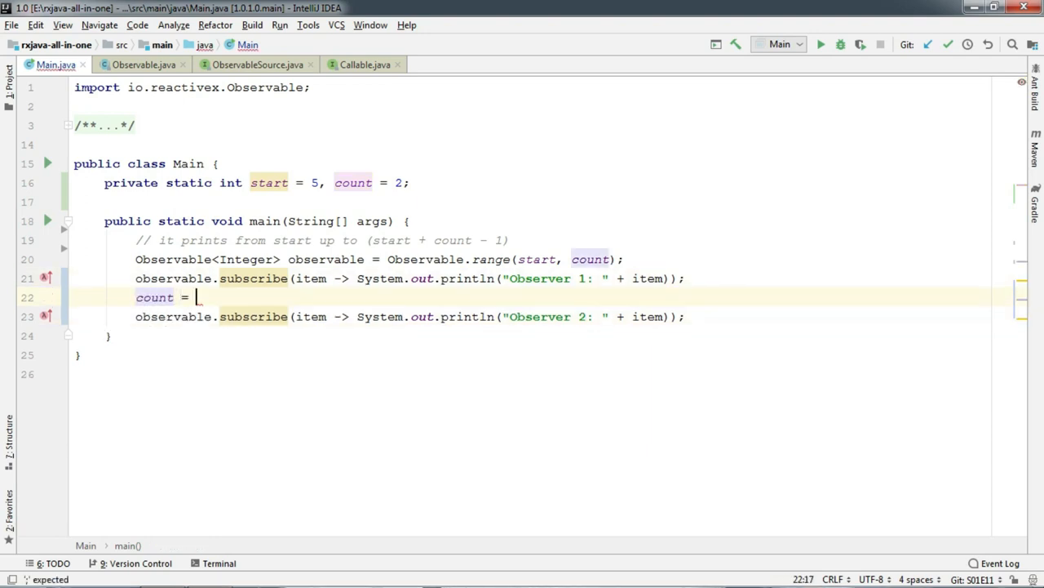
type("3;")
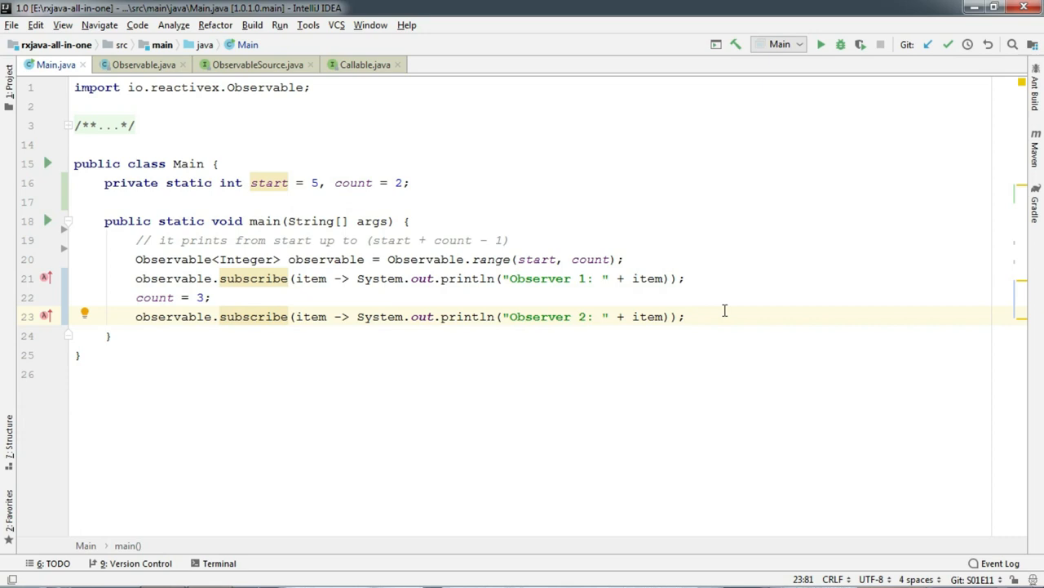
left_click_drag(509, 278, 686, 278)
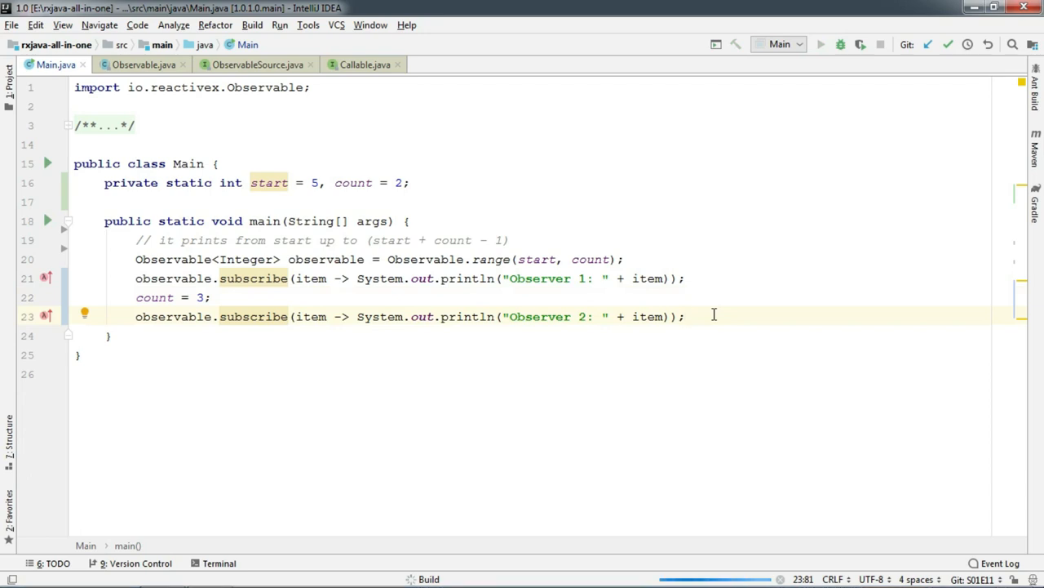
Step: Run Main and check that both observers print only 5 and 6 despite count becoming 3
left_click(688, 316)
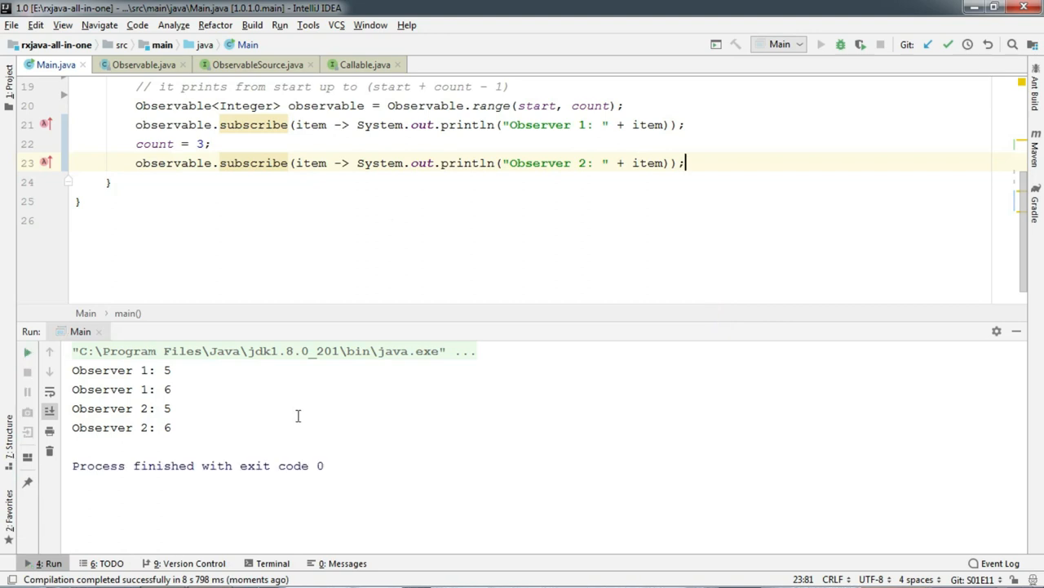
left_click_drag(72, 368, 172, 428)
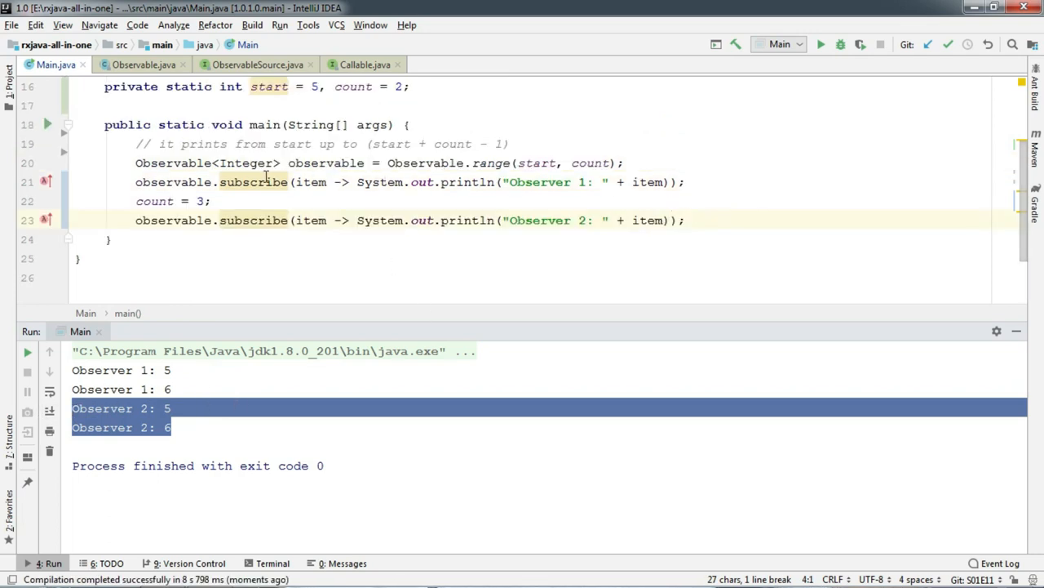
left_click_drag(519, 164, 597, 163)
type("Observa")
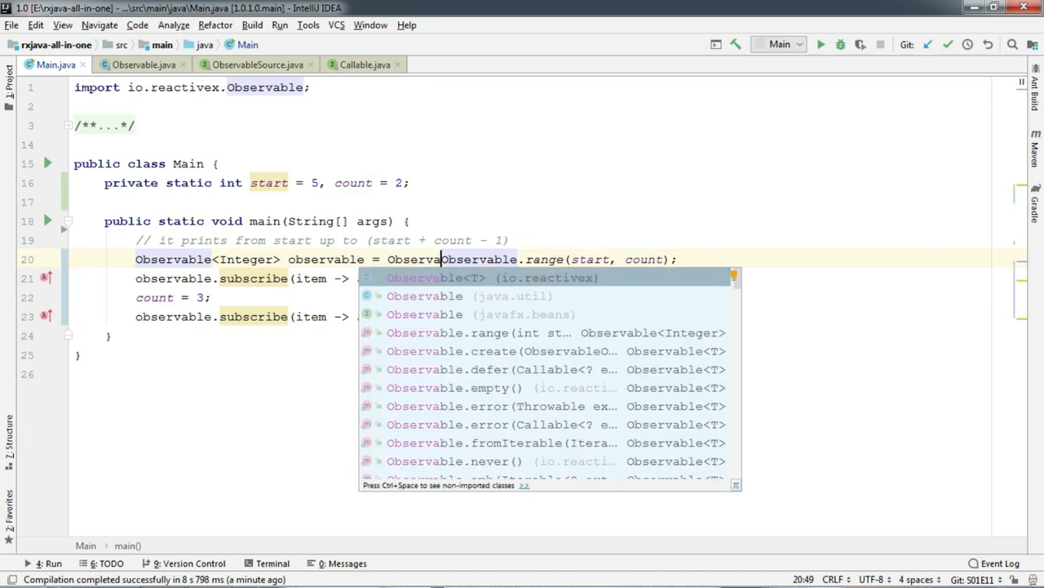
Step: Add Observable.defer( before the range call and view defer's Callable supplier signature in Observable.java
key("Escape")
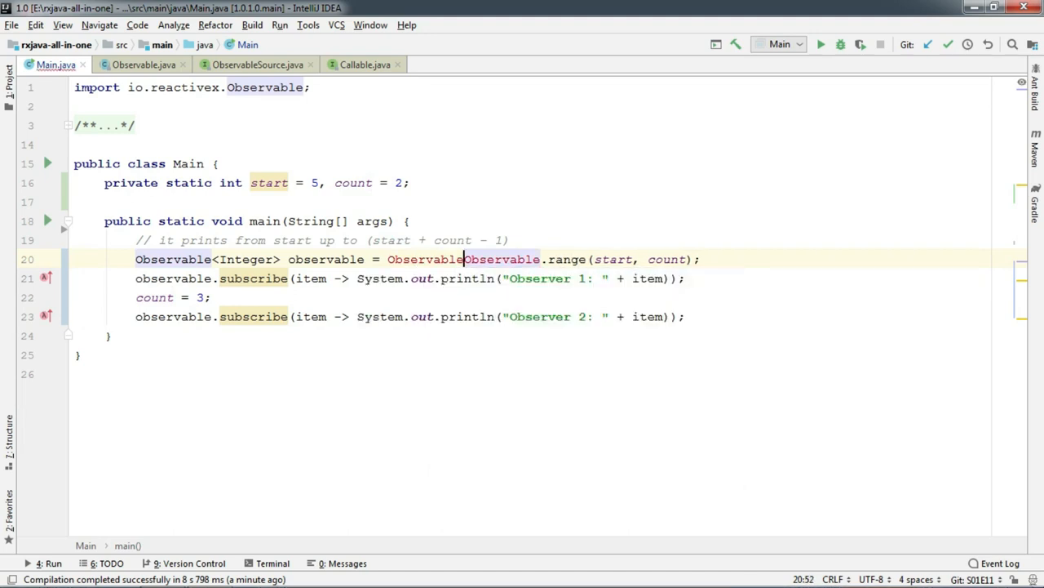
type(".defer (")
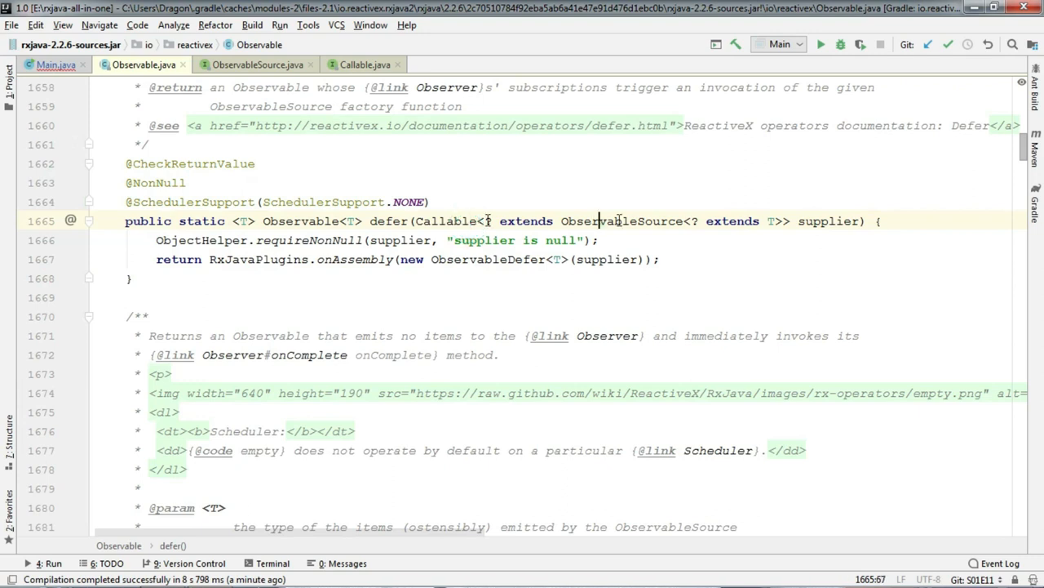
left_click_drag(480, 221, 676, 220)
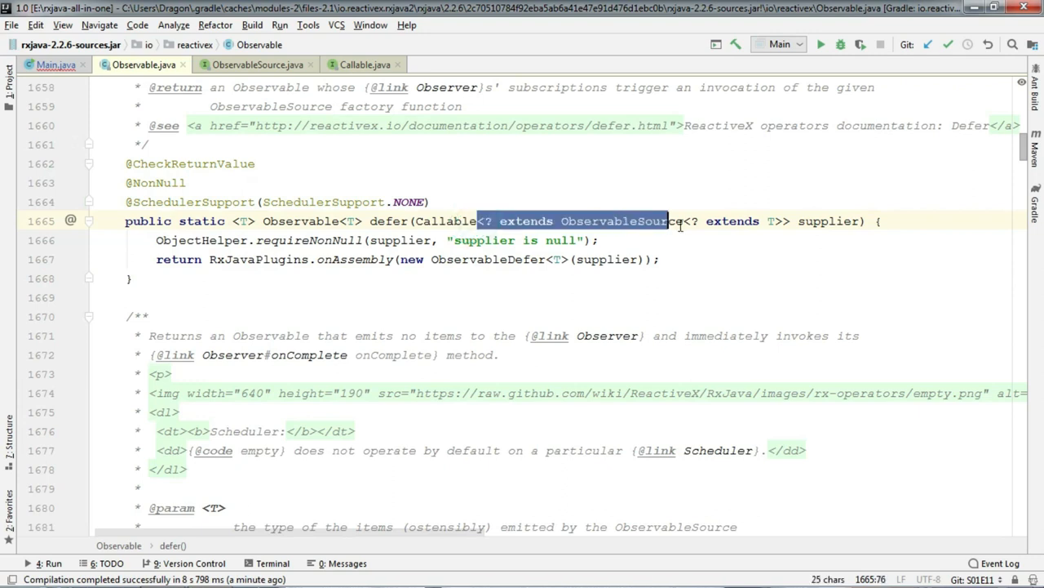
left_click(52, 66)
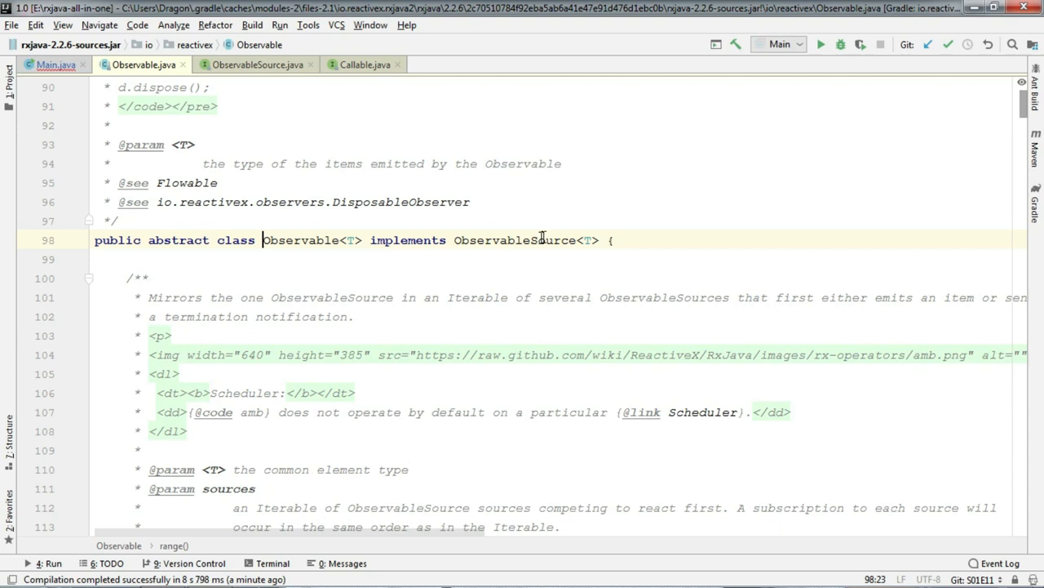
mouse_move(513, 248)
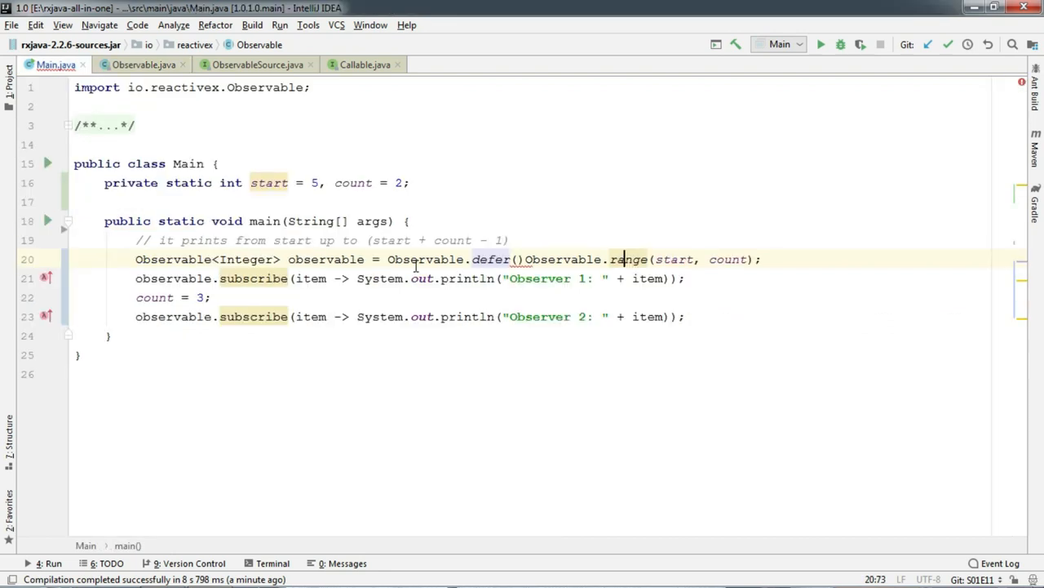
Step: Rewrite the declaration as Observable.defer(() -> Observable.range(start, count))
left_click(516, 259)
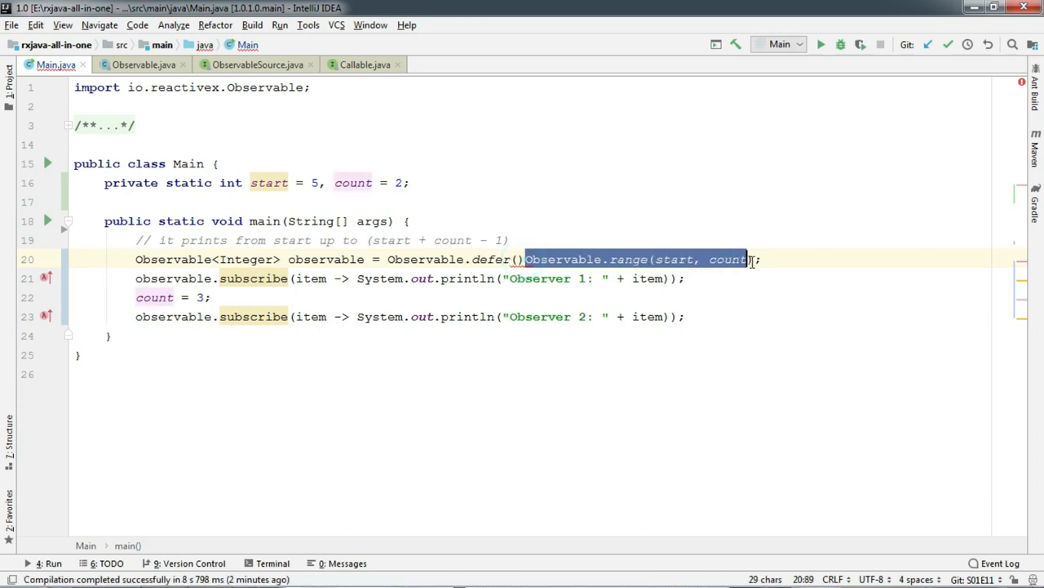
key("Delete")
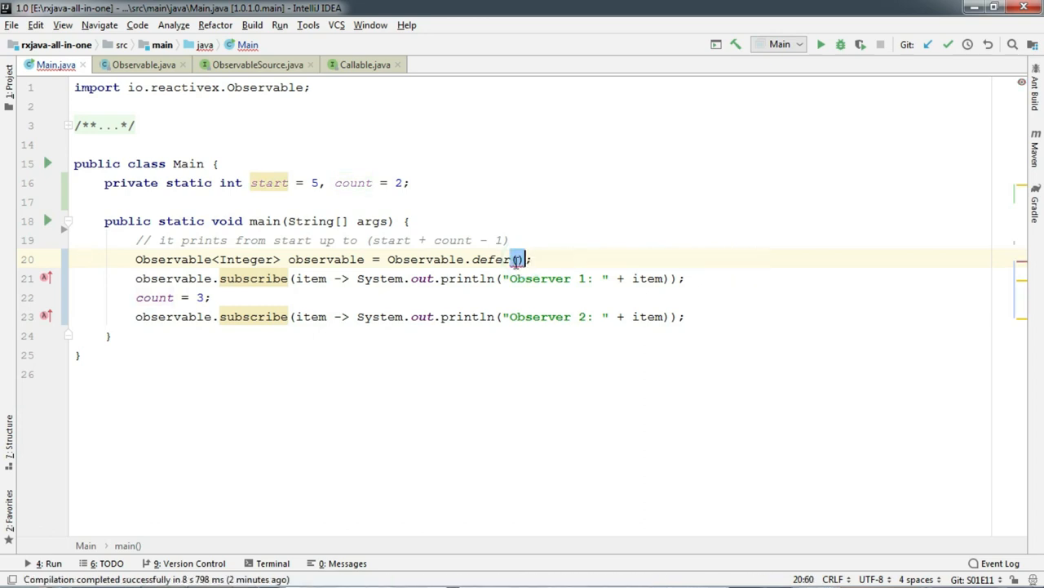
type("()")
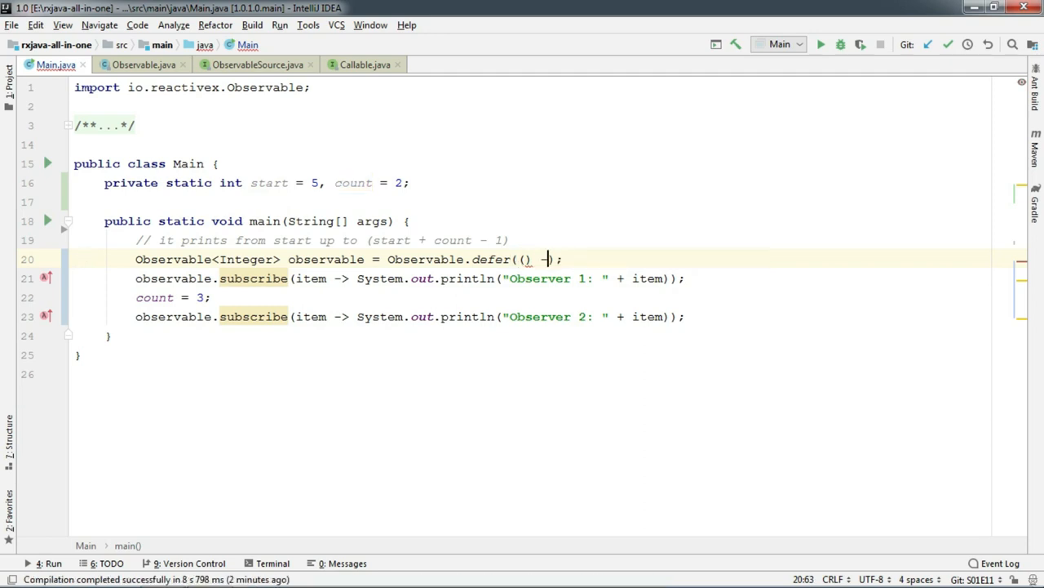
type("-> Observable.range(start, count)")
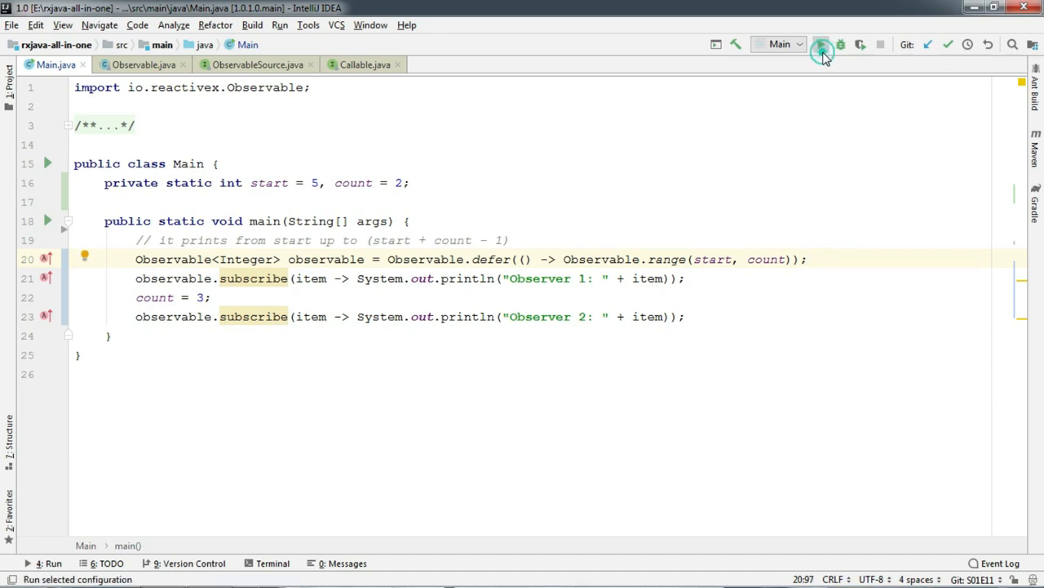
Step: Run Main again; Observer 1 prints 5, 6 and Observer 2 prints 5, 6, 7
left_click(819, 45)
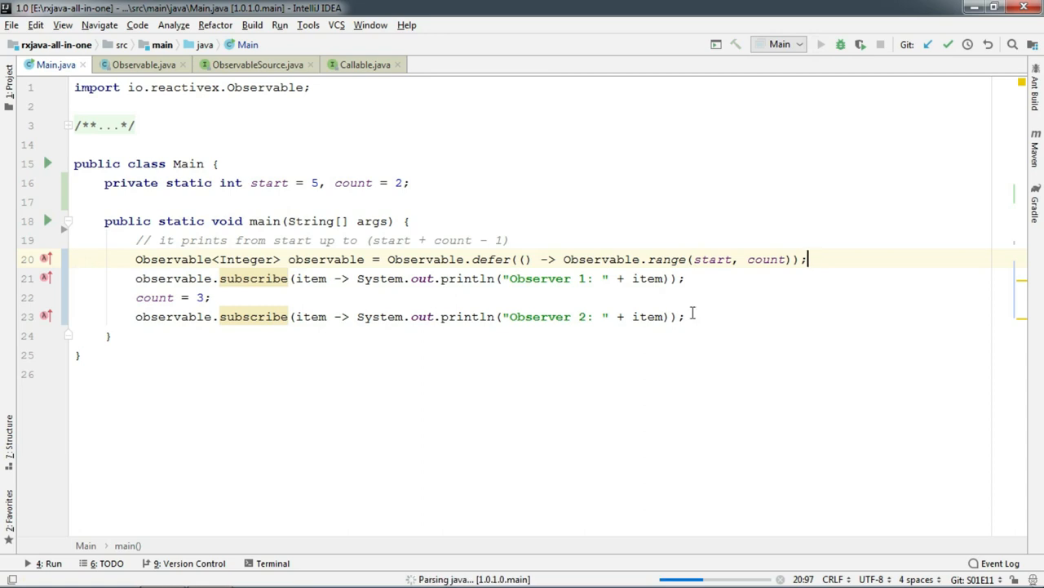
left_click(813, 44)
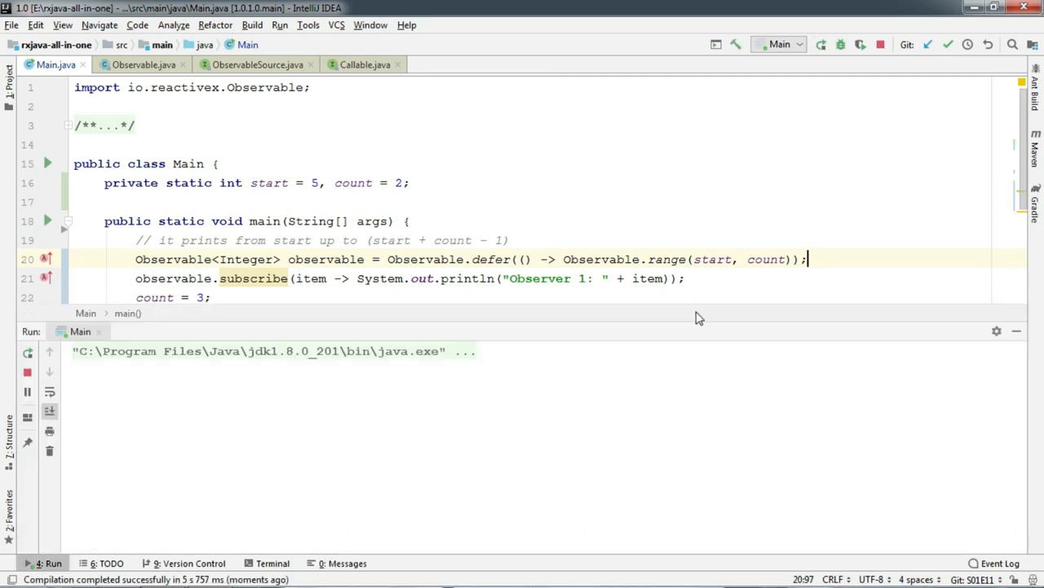
left_click(826, 45)
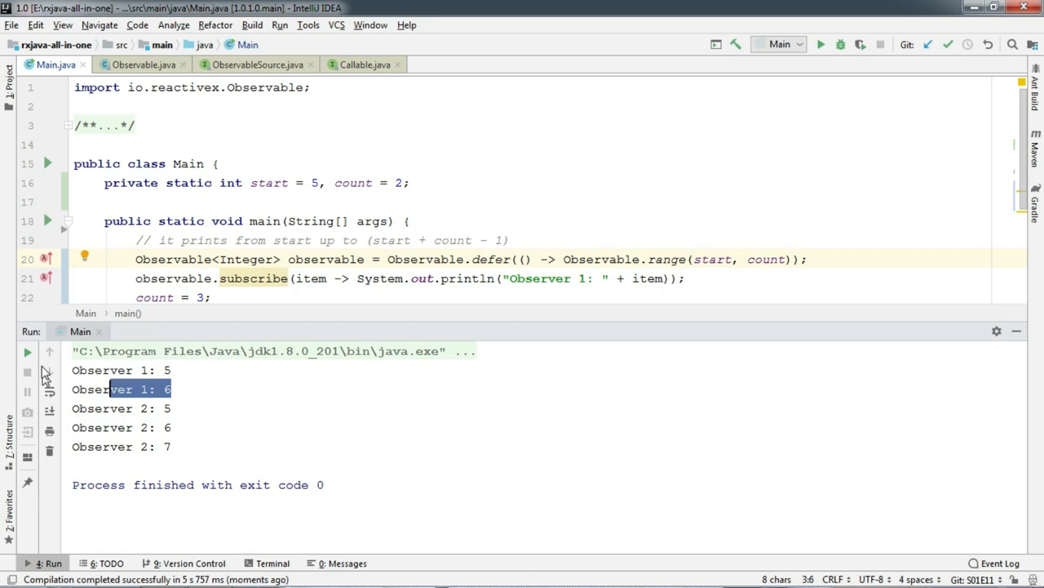
left_click(170, 447)
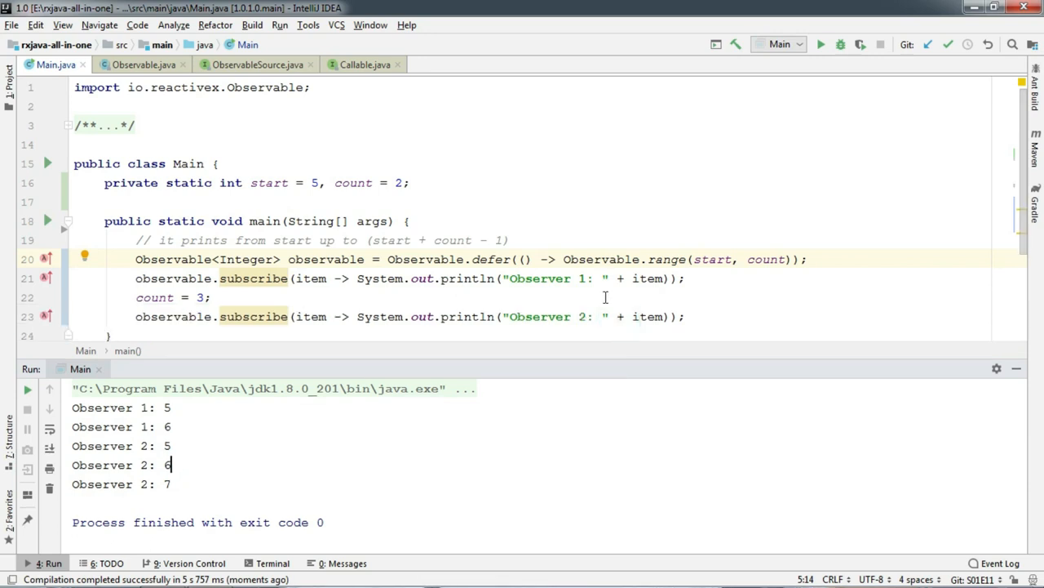
scroll("down", 3)
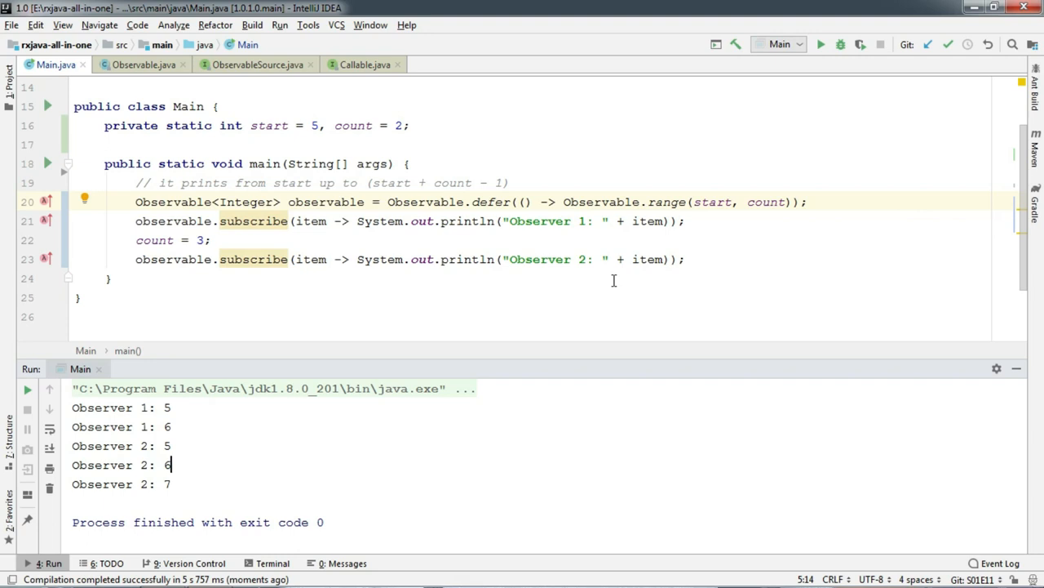
mouse_move(508, 217)
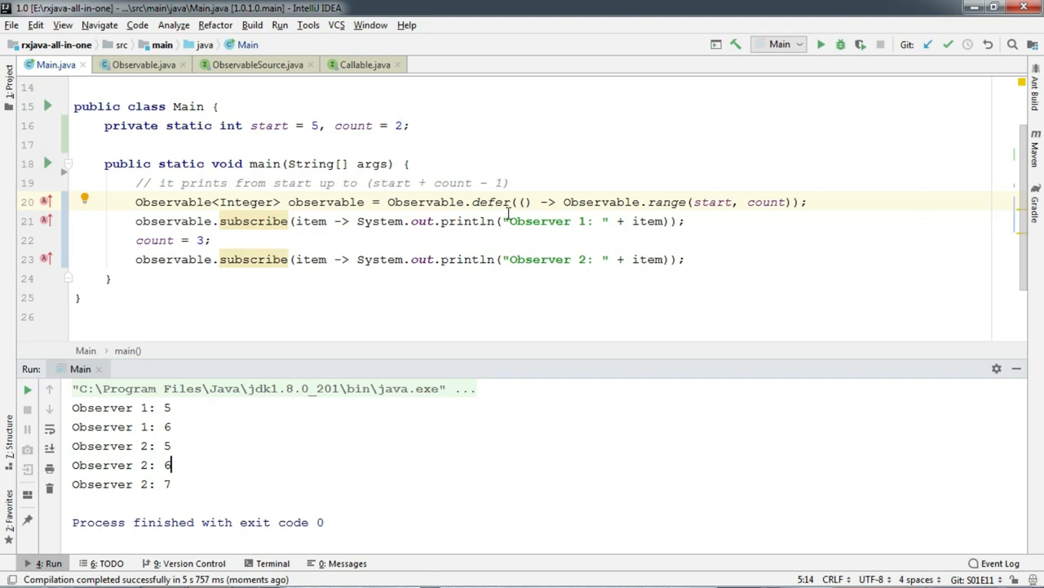
mouse_move(512, 235)
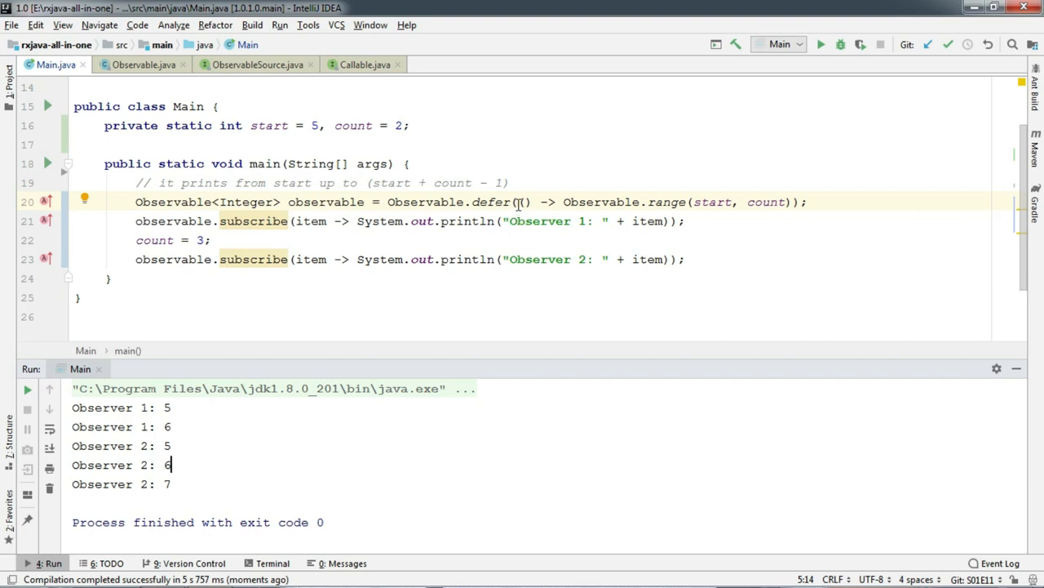
Step: Expand the defer lambda into a braced block returning Observable.range(start, count)
left_click(521, 203)
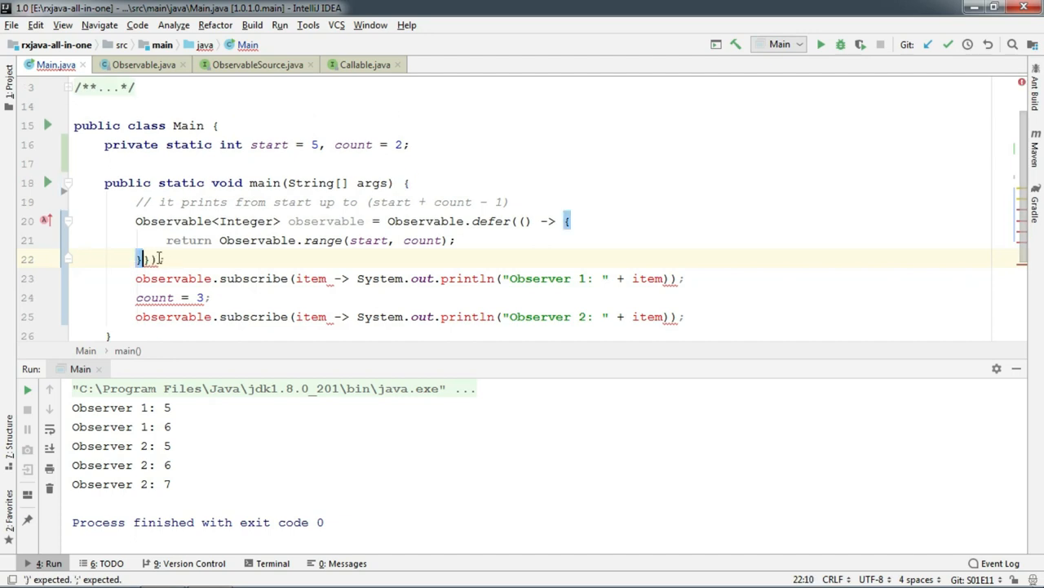
mouse_move(151, 258)
type(";")
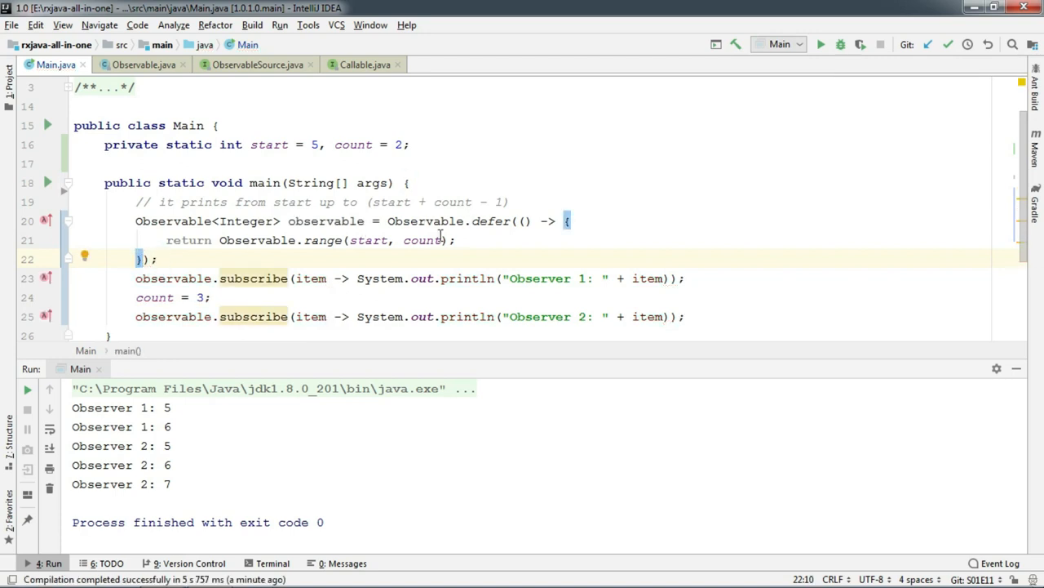
Step: Print "New Observable is created with start = " + start + " and count = " + count inside the lambda, then run Main
key("Enter")
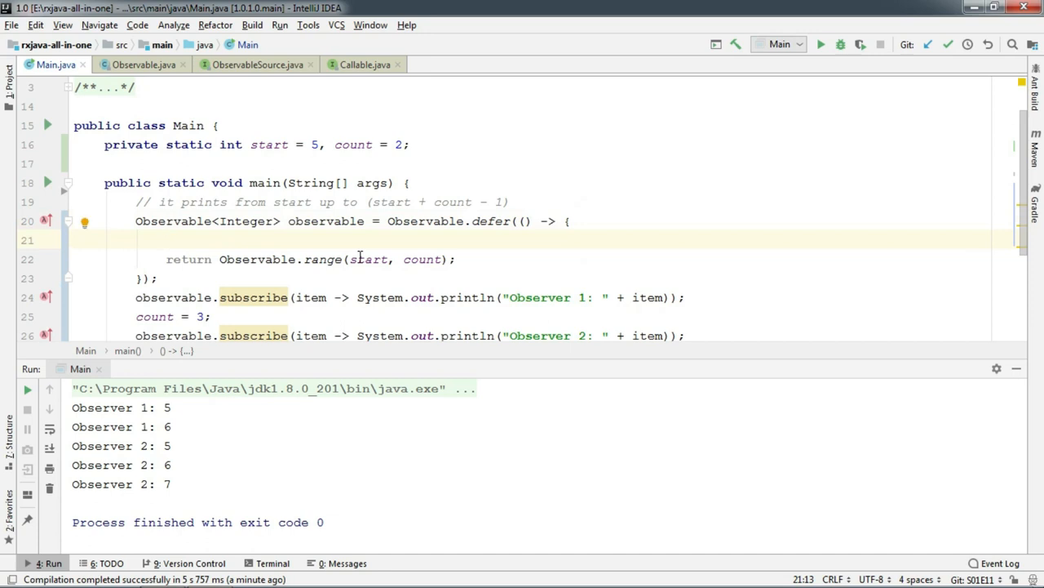
type("s")
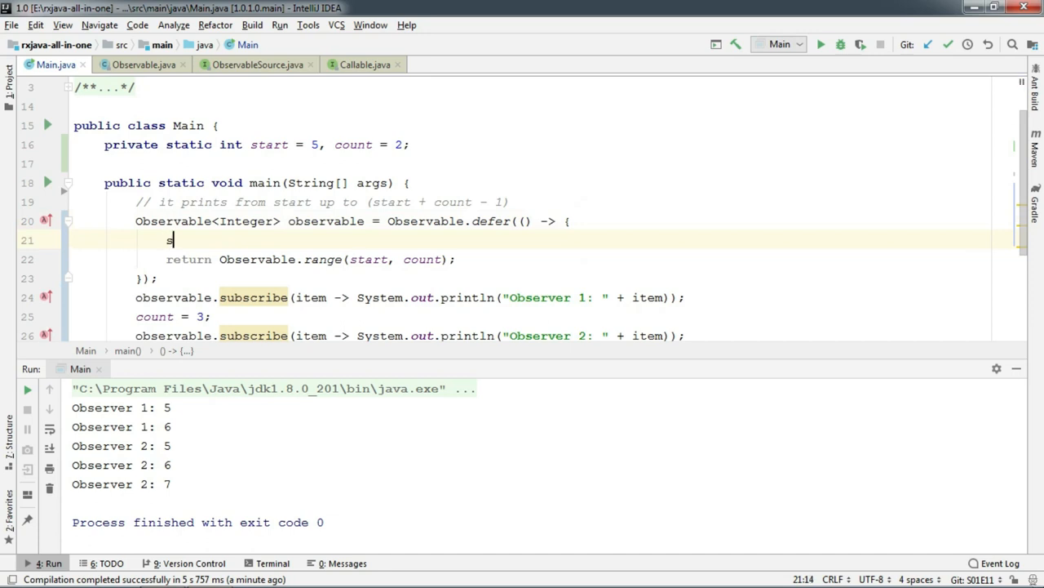
type("ystem.out.println();")
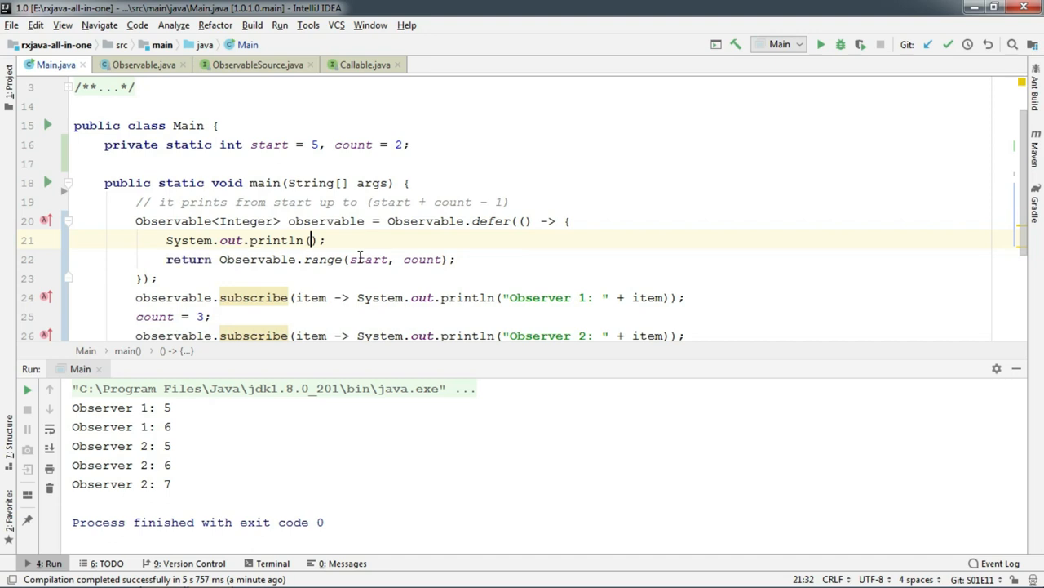
type("\"New Observable")
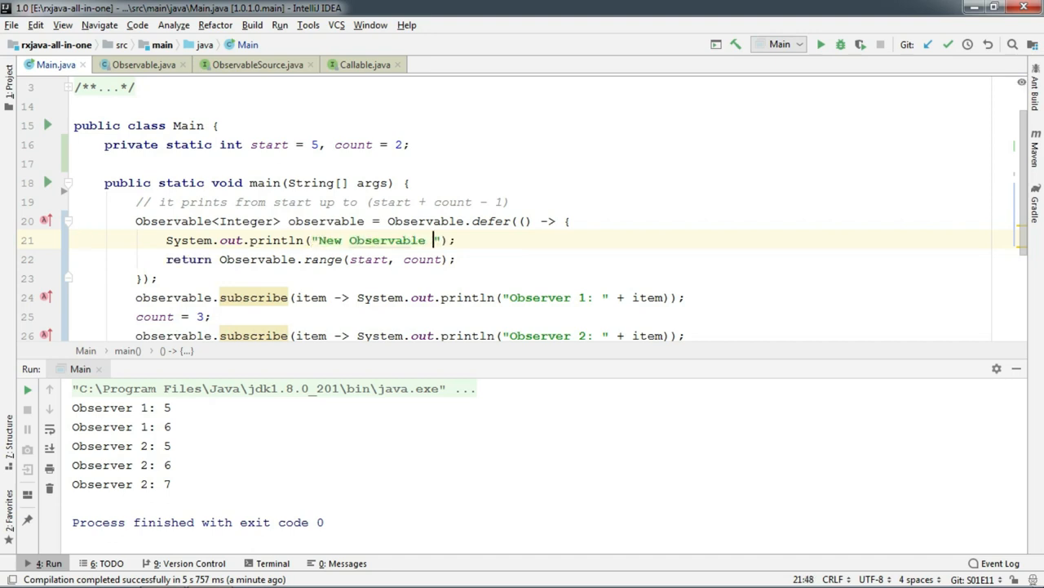
type("is cre")
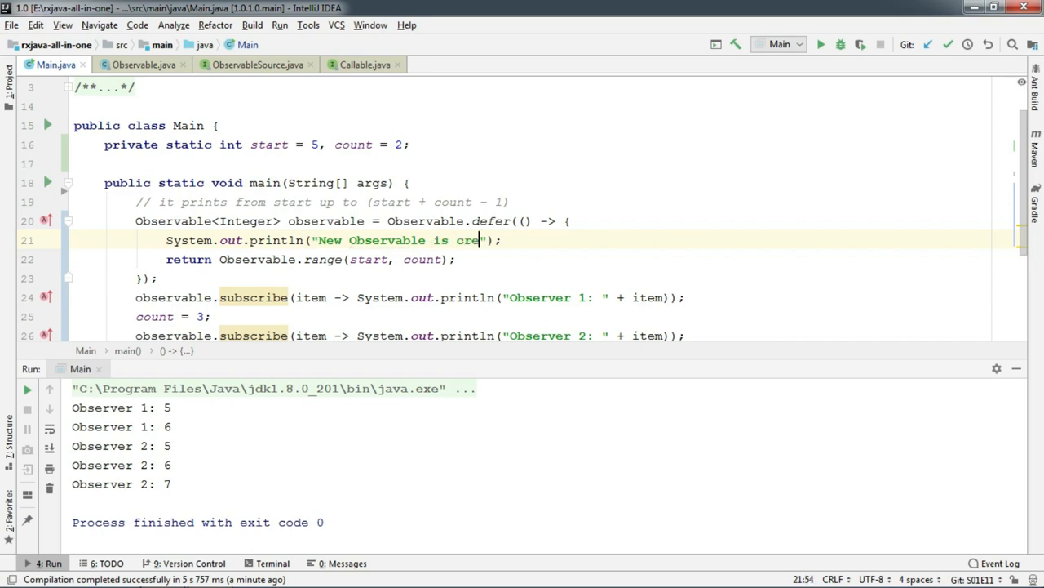
type("ated wo")
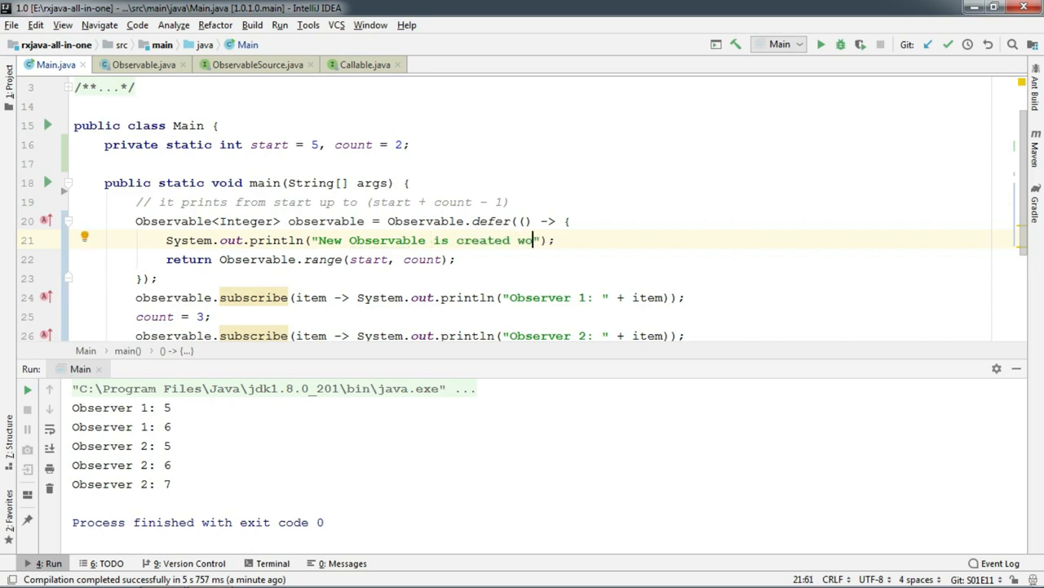
type("ith")
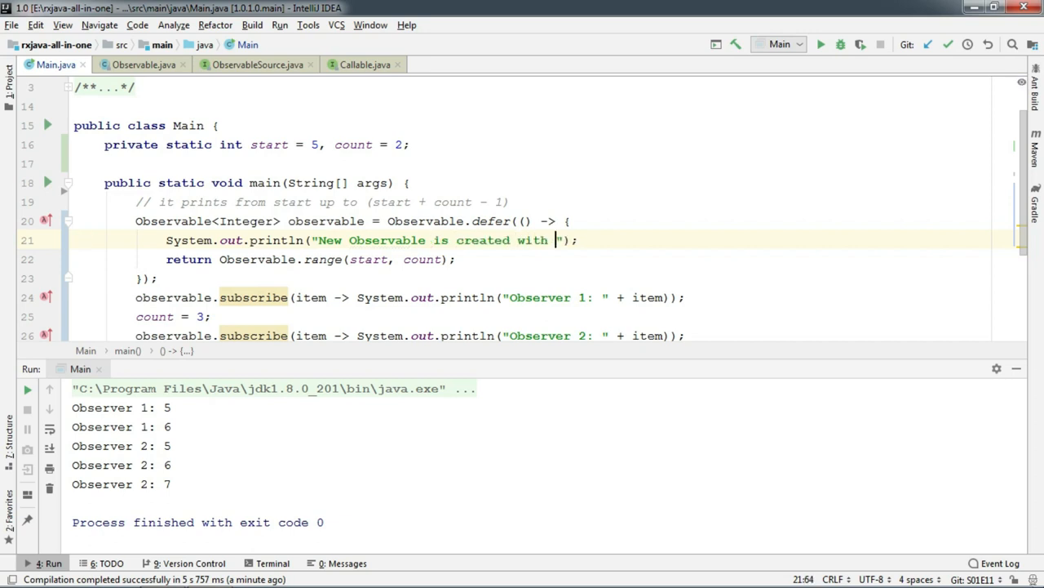
type("start =")
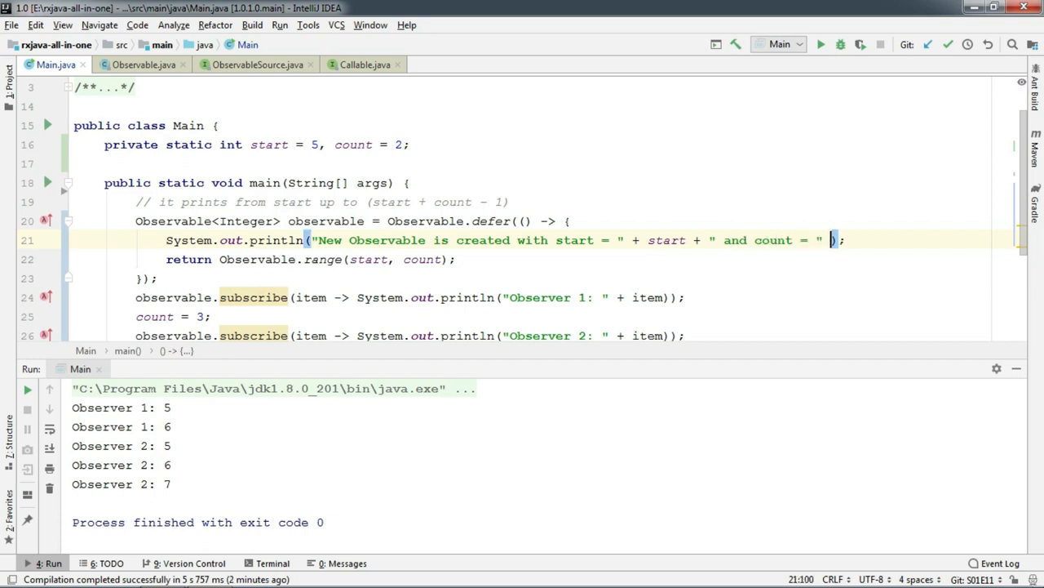
type("count")
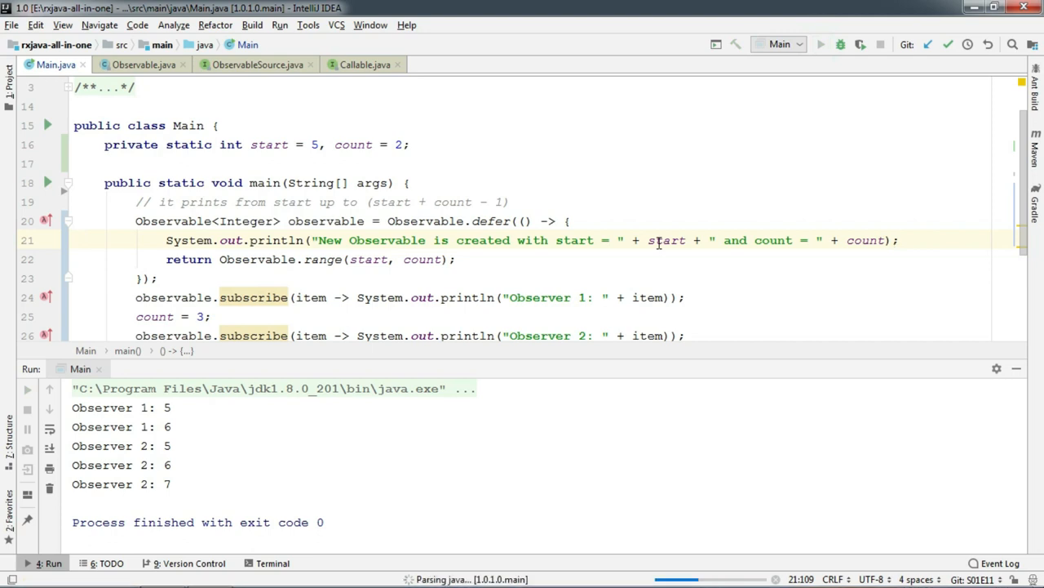
left_click(815, 44)
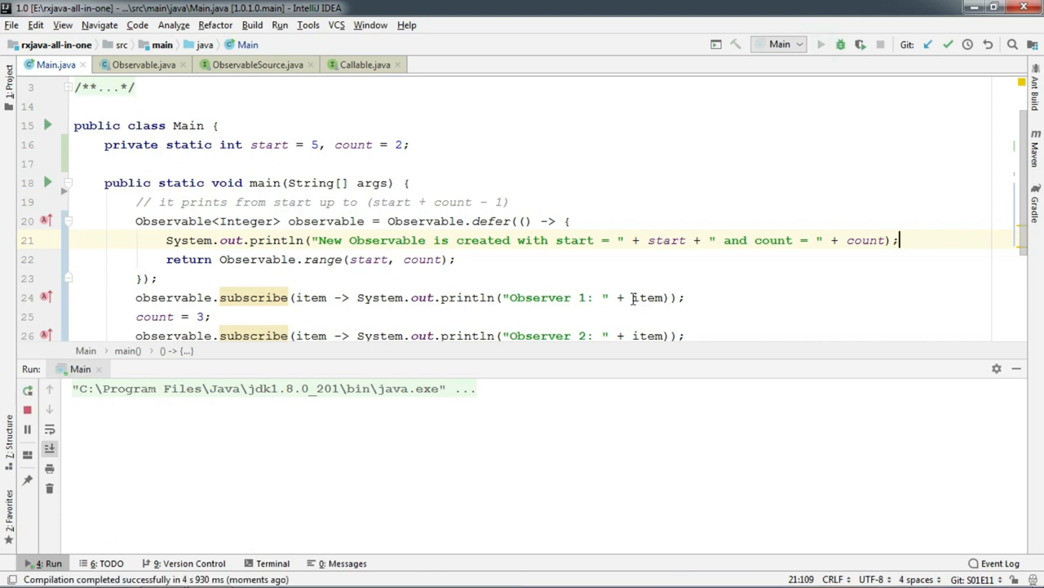